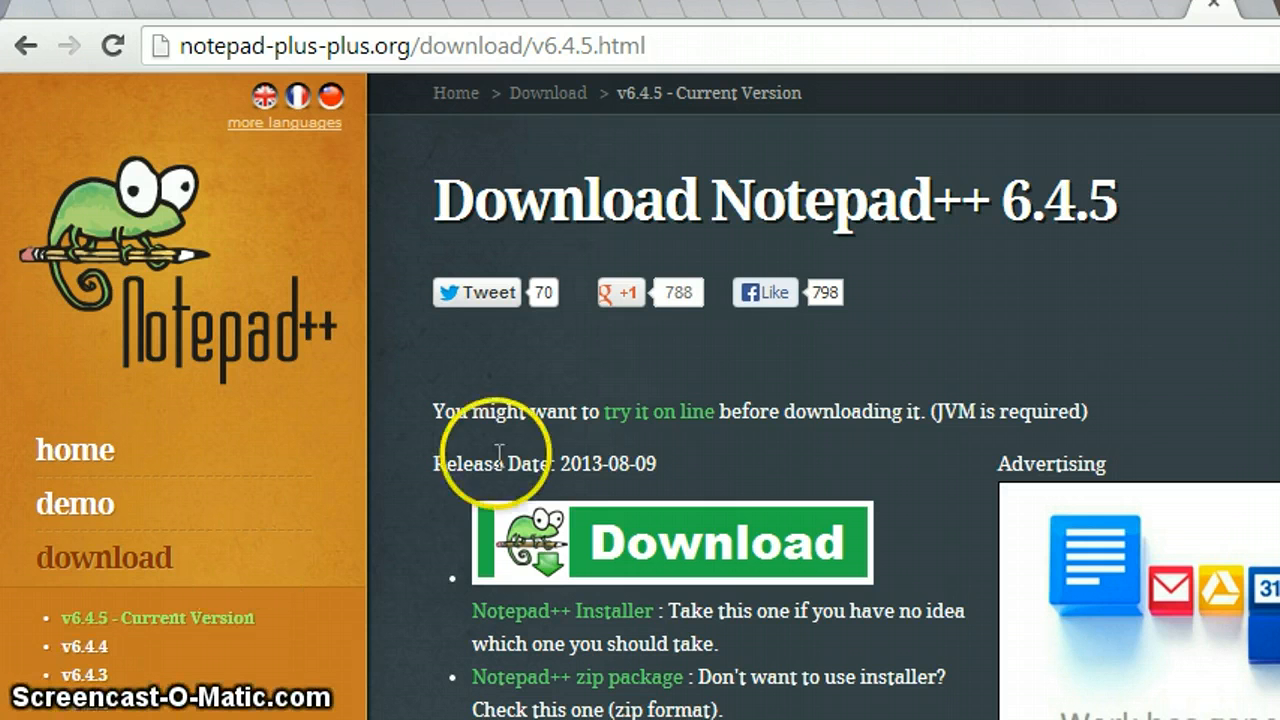
mouse_move(256, 380)
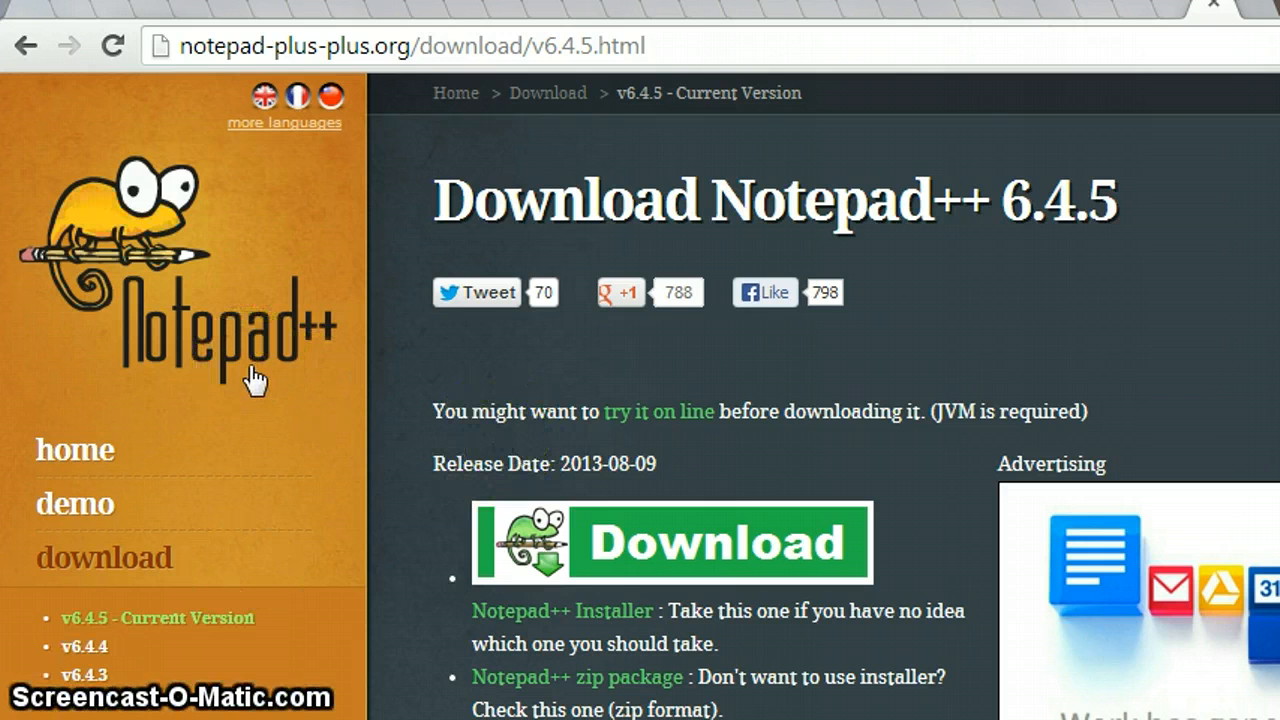
mouse_move(740, 548)
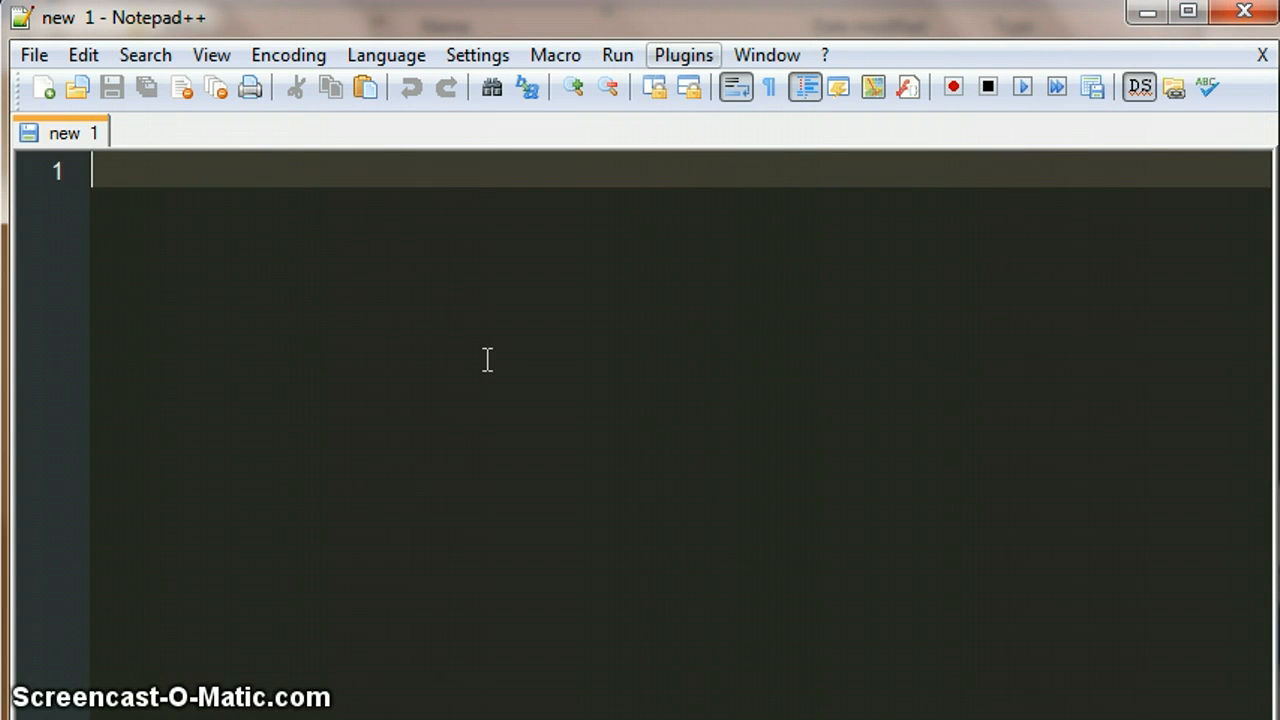
Show the Plugin Manager from the Plugins menu, listing available plugins.
left_click(684, 56)
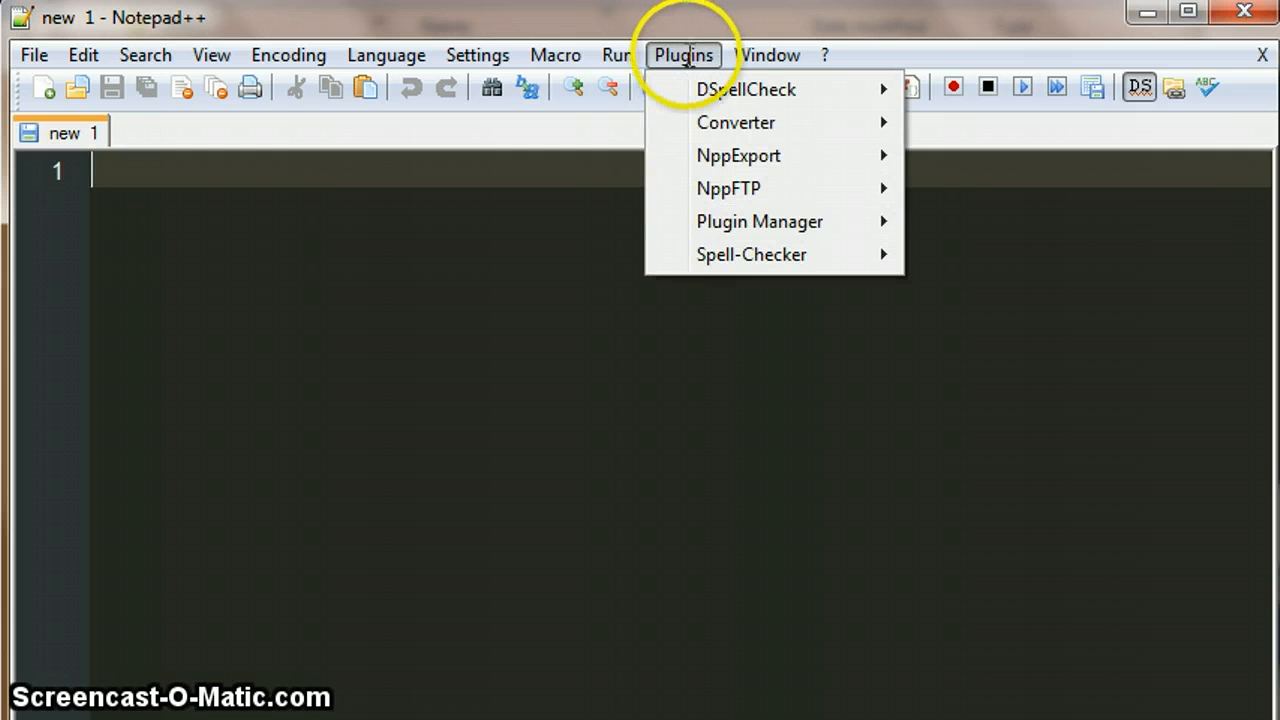
mouse_move(760, 220)
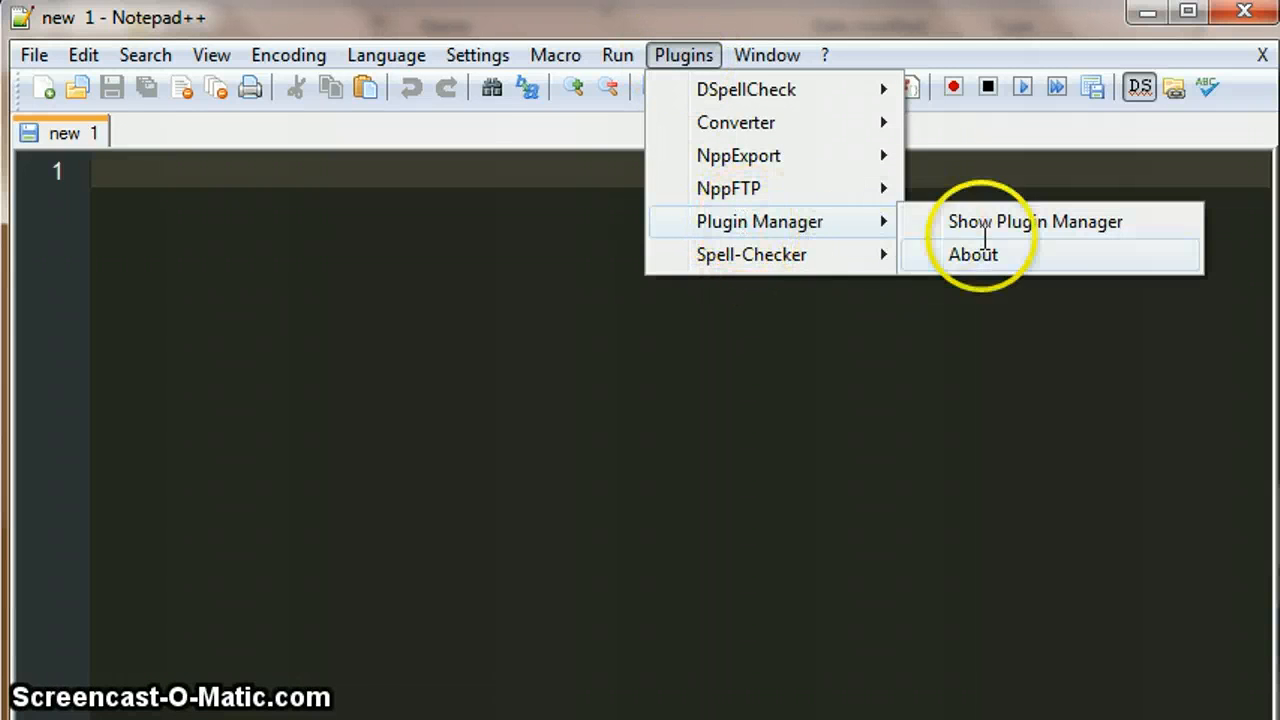
left_click(1034, 220)
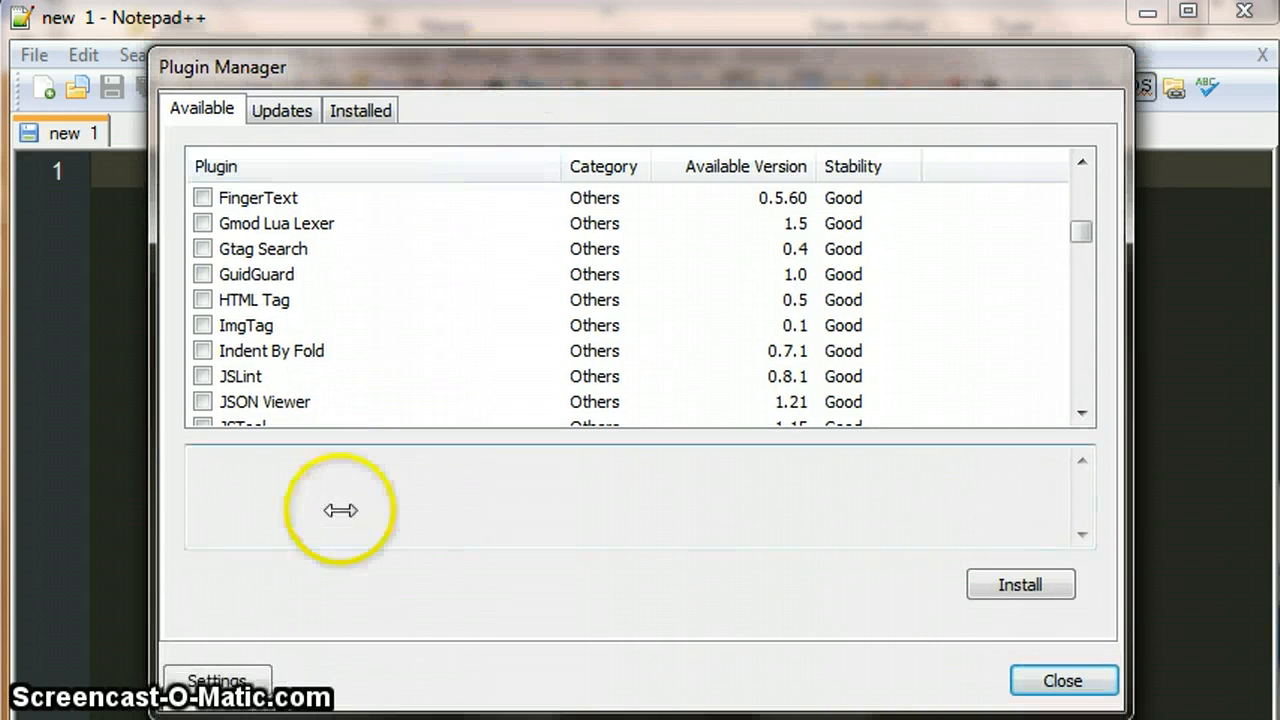
In the Plugin Manager settings, turn on 'Show unstable plugins'.
left_click(216, 680)
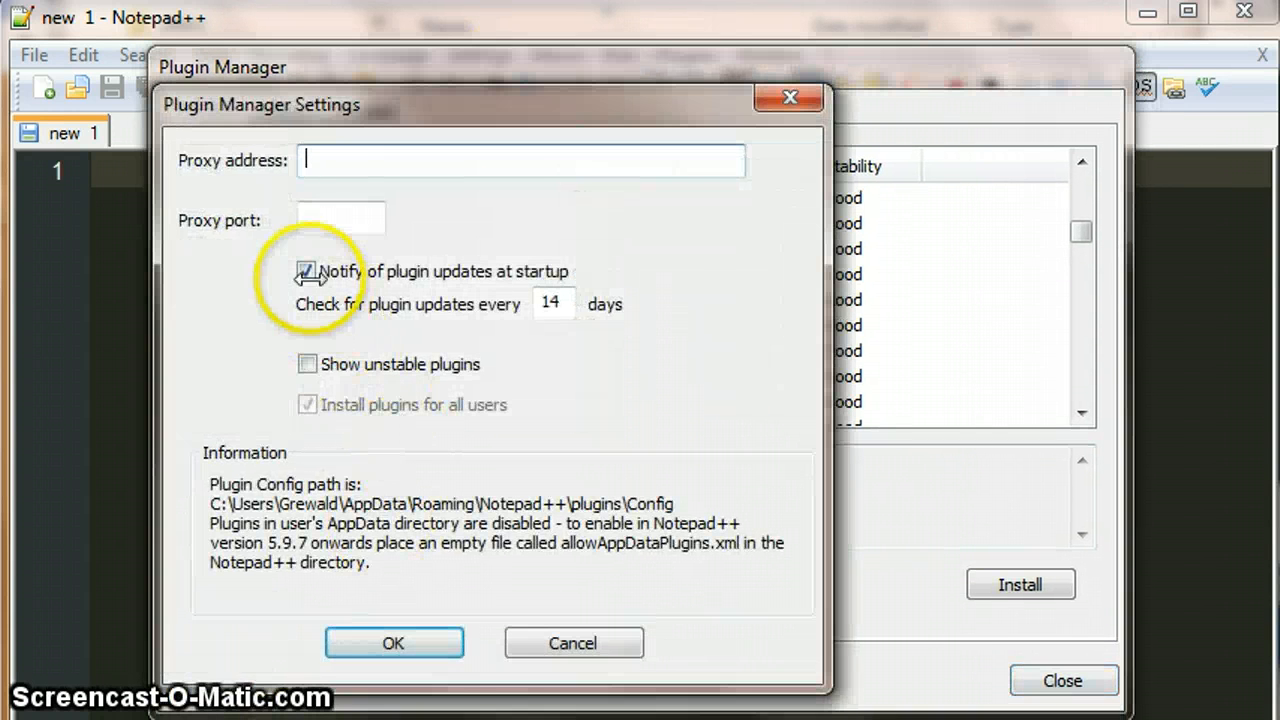
left_click(308, 364)
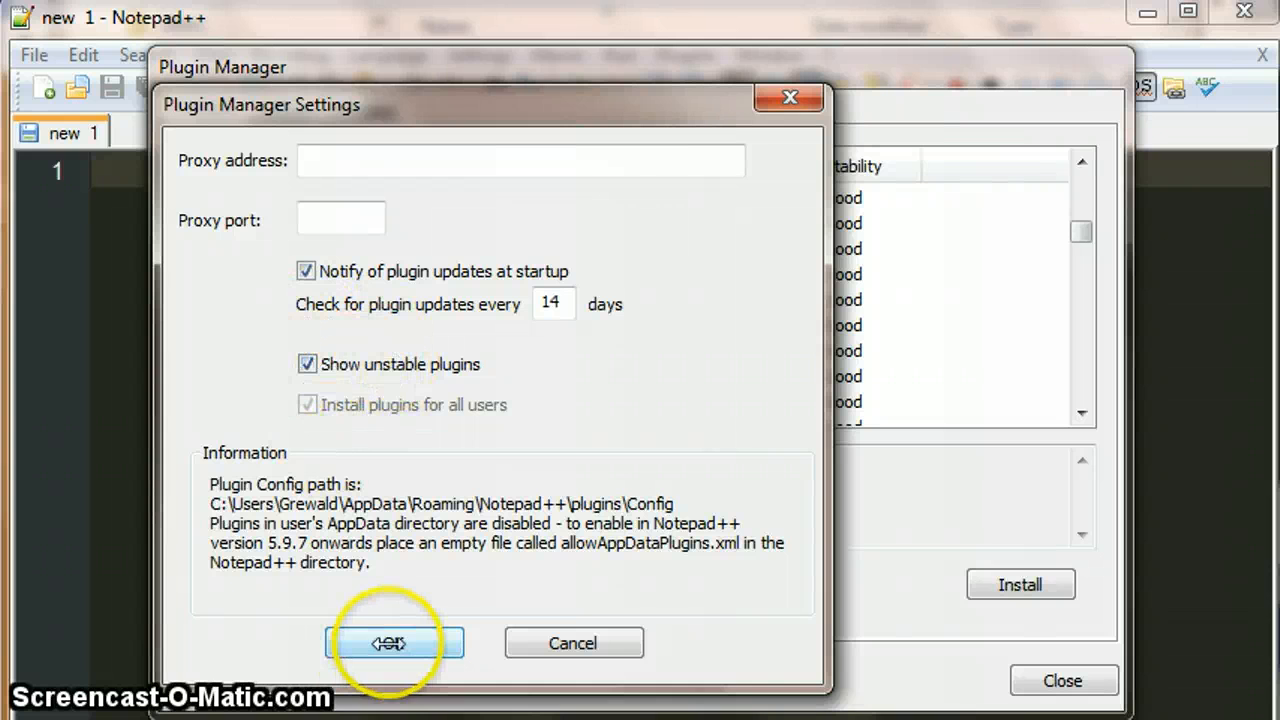
mouse_move(460, 360)
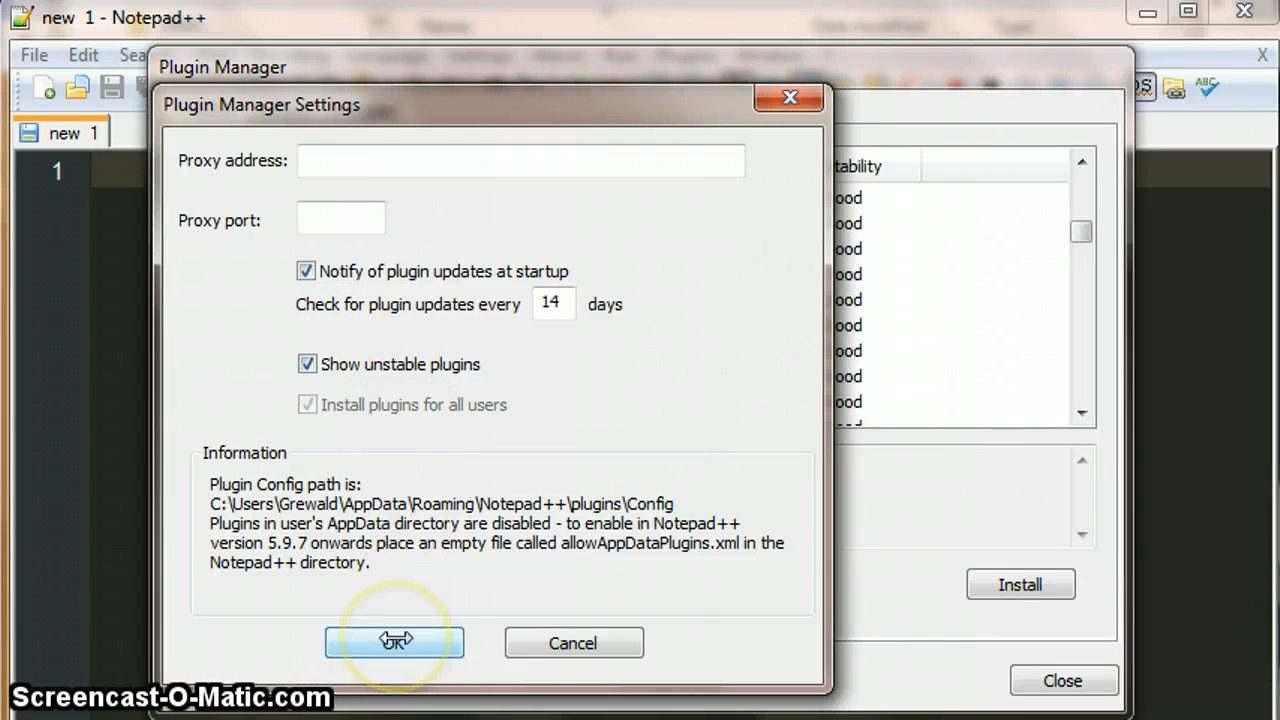
Confirm the settings and install the HEX-Editor plugin from the Available list.
left_click(394, 640)
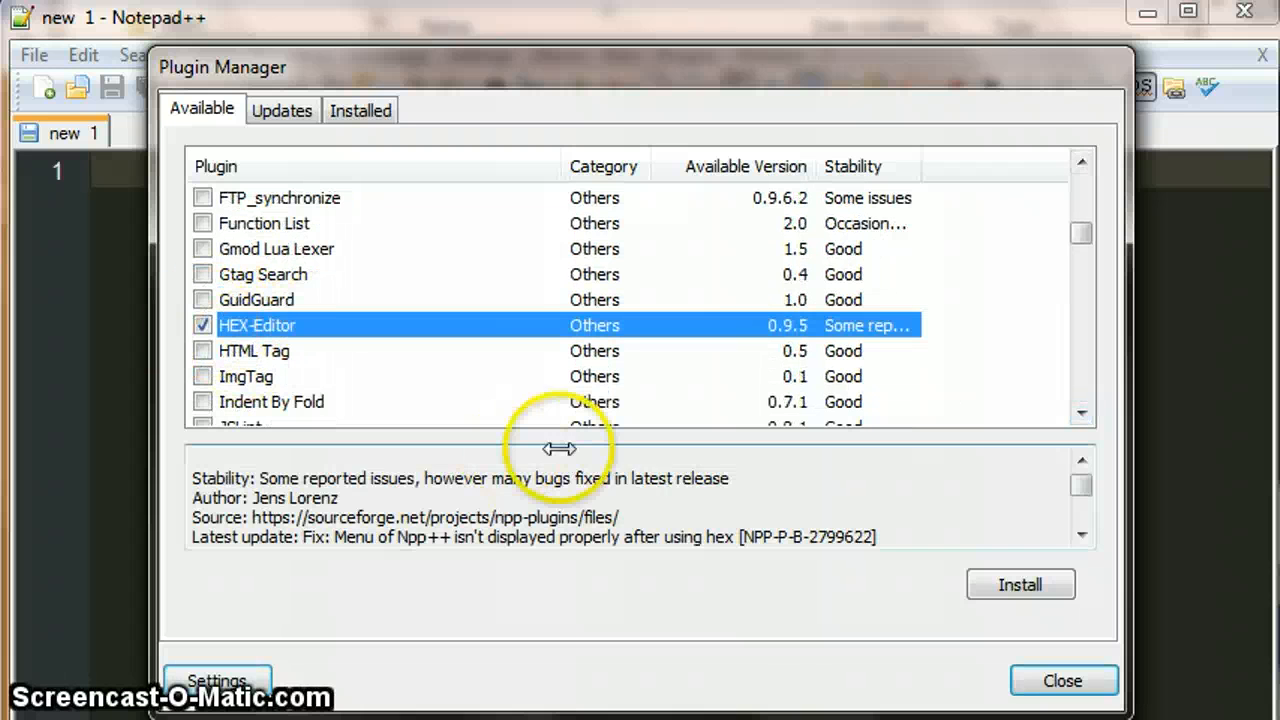
mouse_move(816, 564)
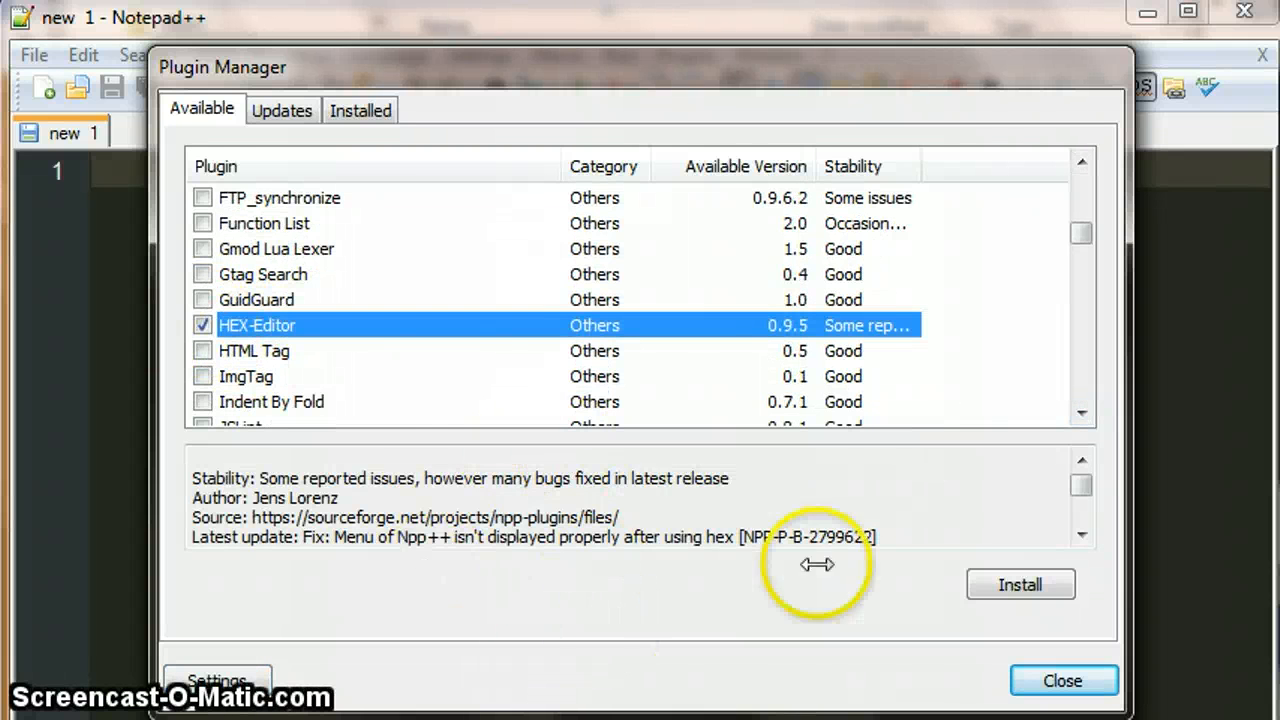
left_click(1020, 584)
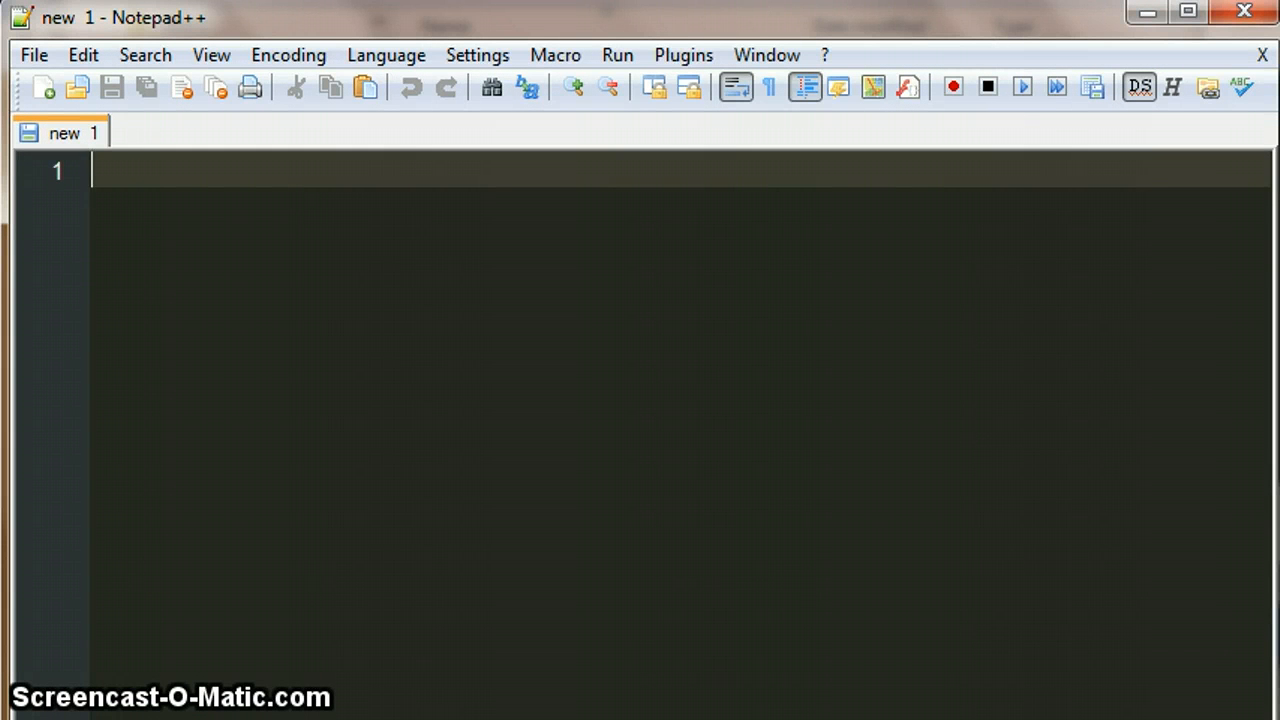
Open hextext.txt from the Desktop, reading 'My text file in a hex viewer.'.
left_click(32, 54)
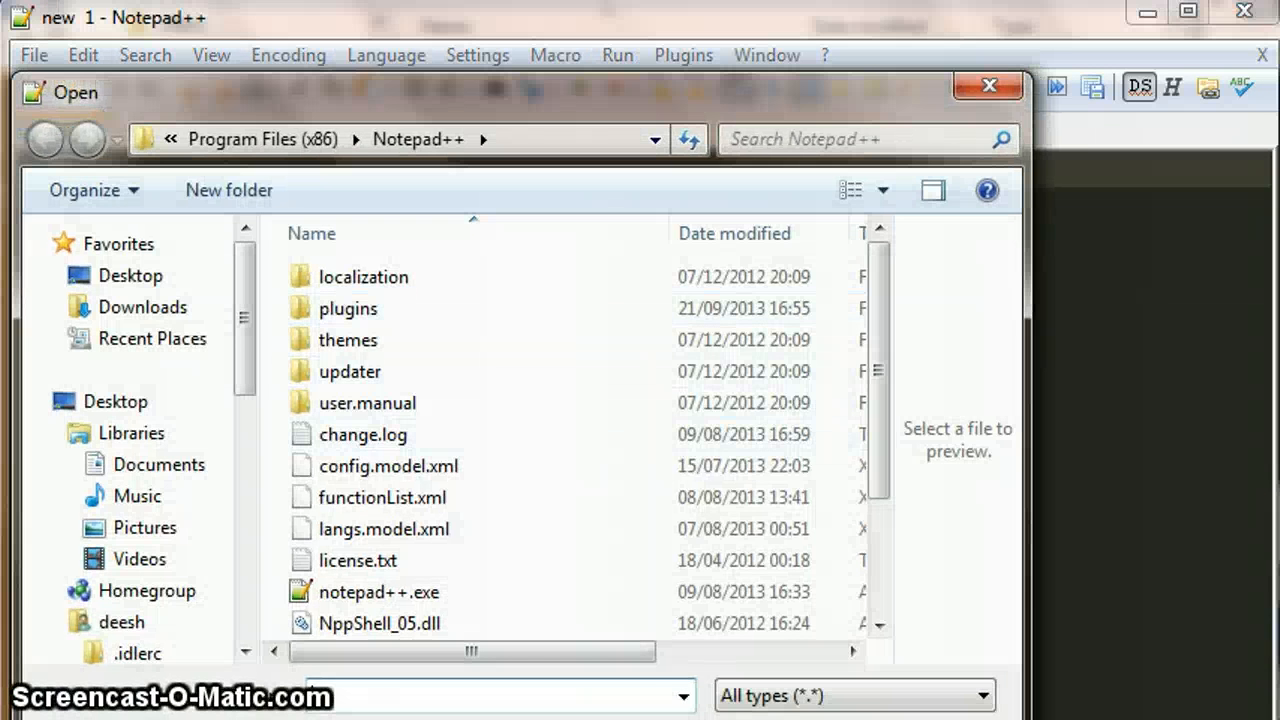
left_click(130, 276)
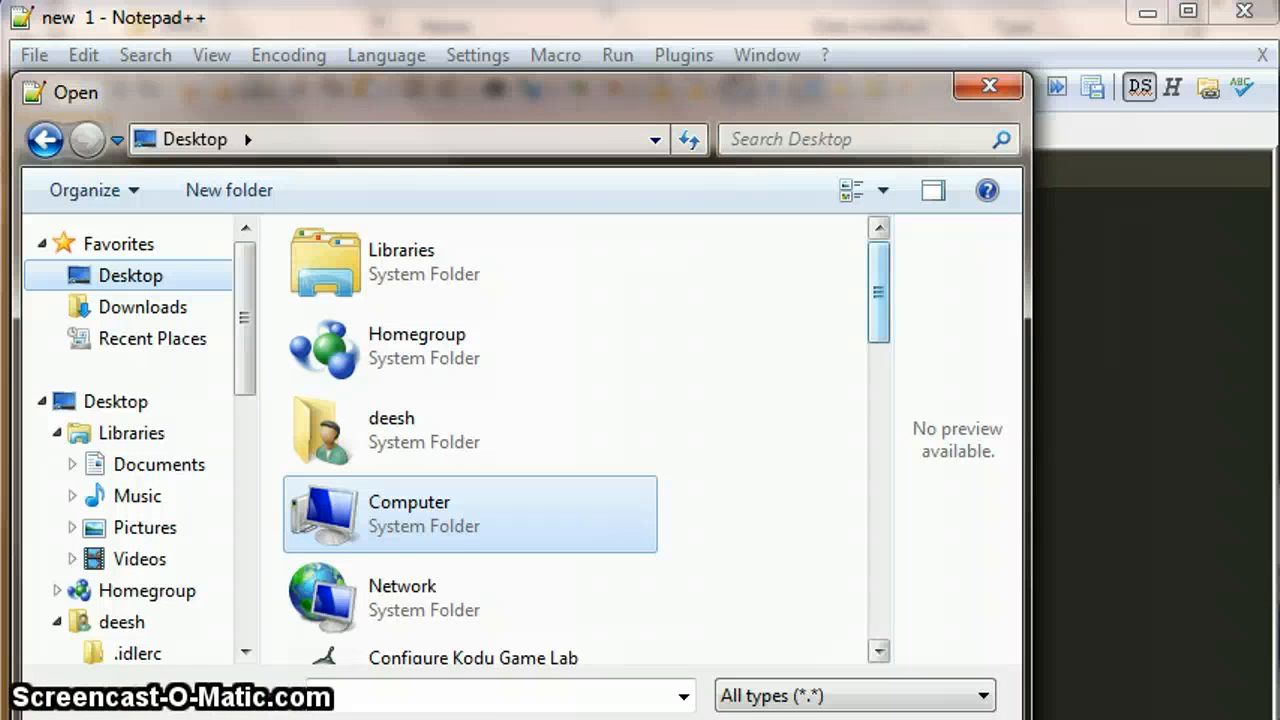
scroll("down", 3)
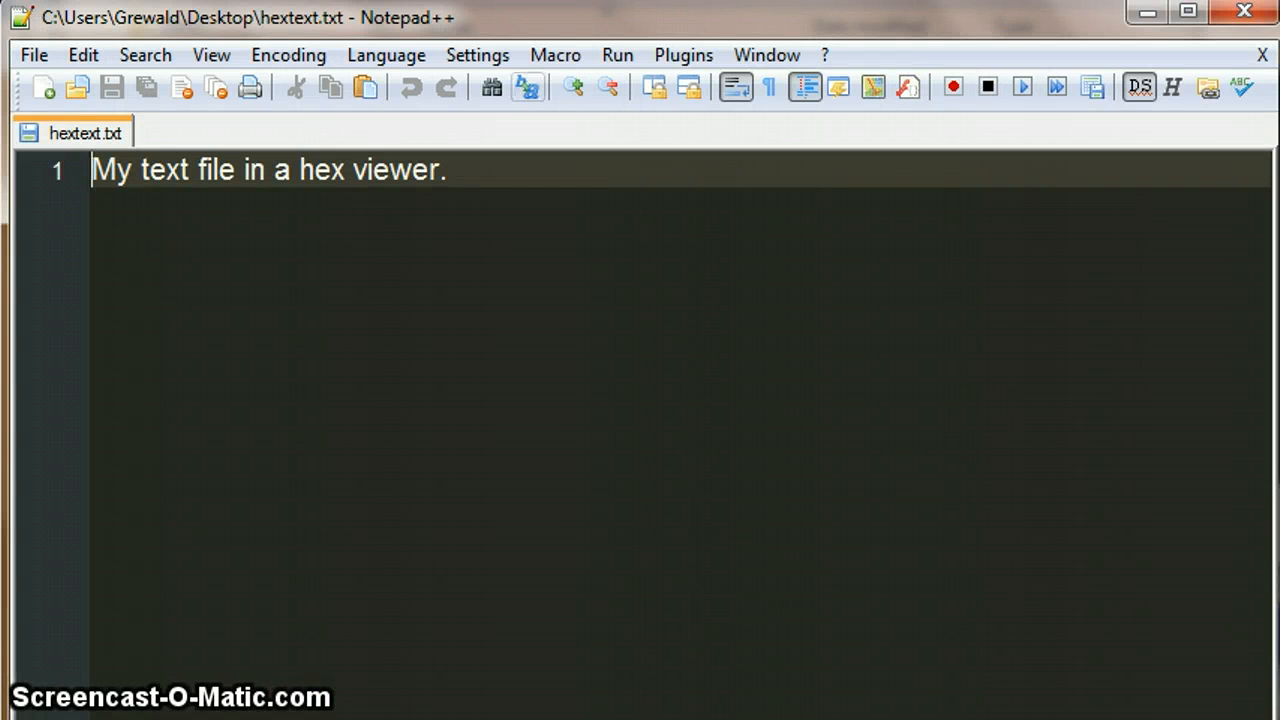
mouse_move(262, 180)
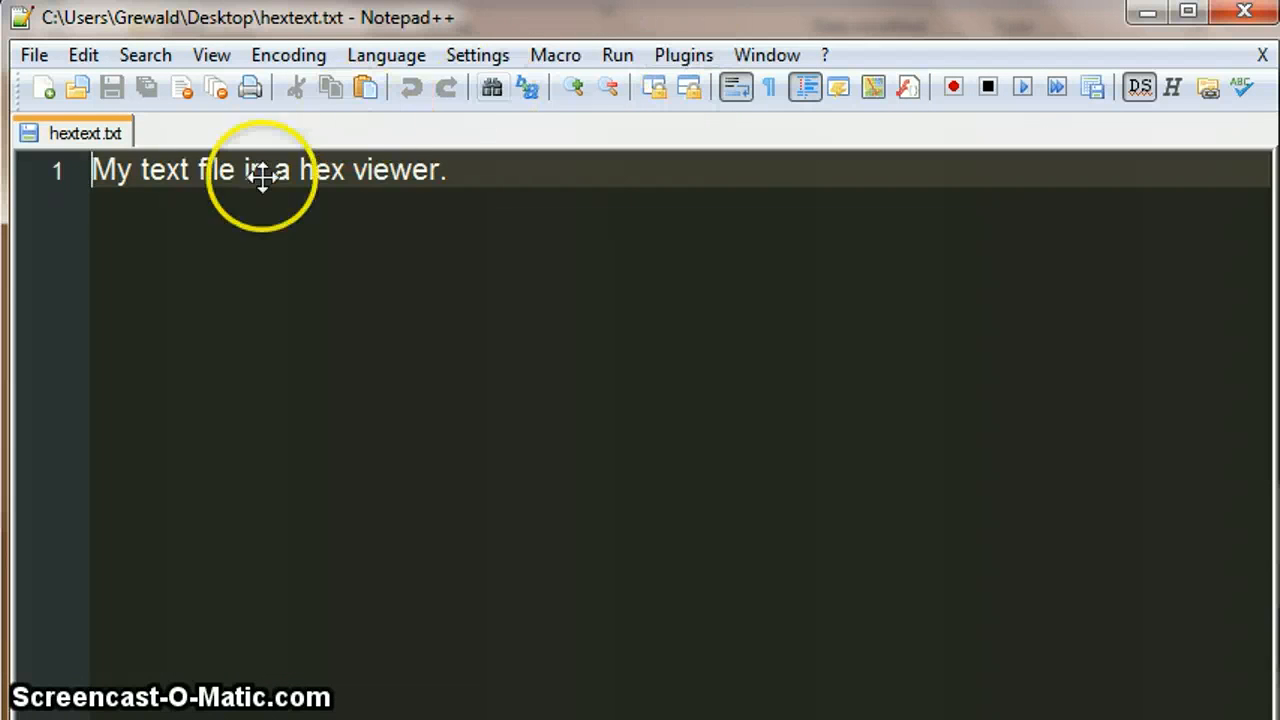
Switch hextext.txt to the HEX-Editor's View in HEX mode.
left_click(684, 56)
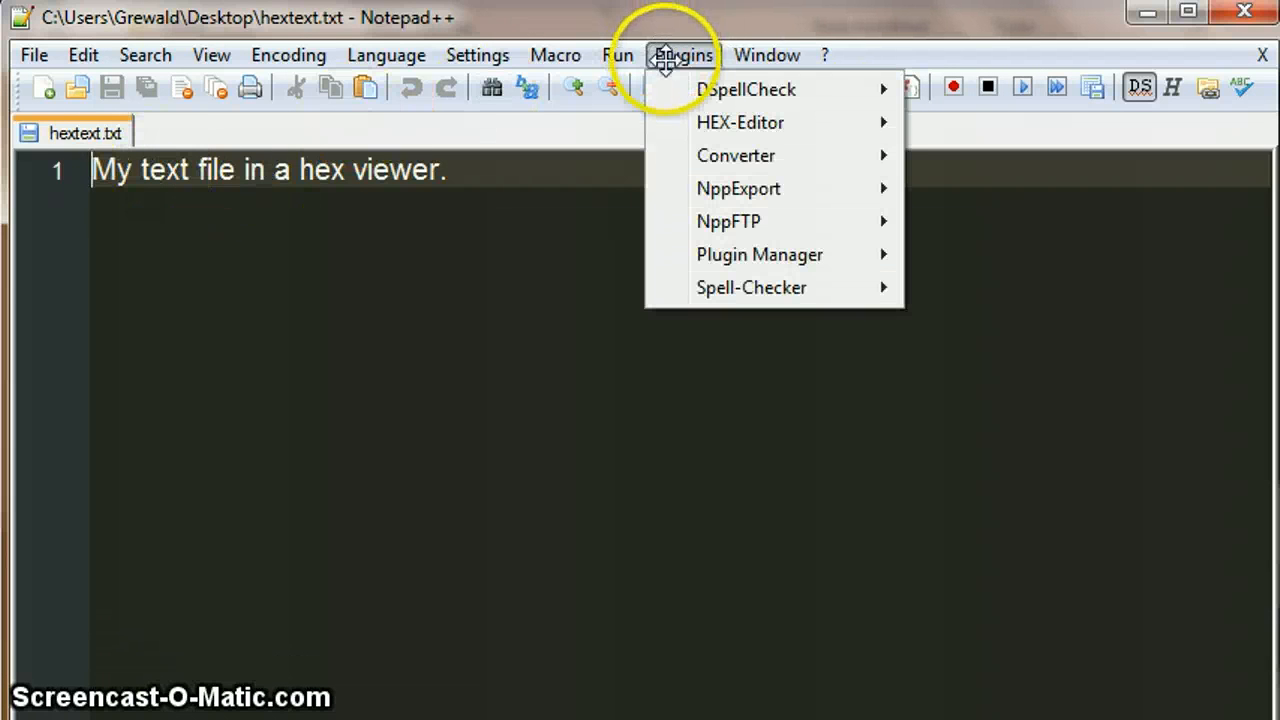
mouse_move(740, 122)
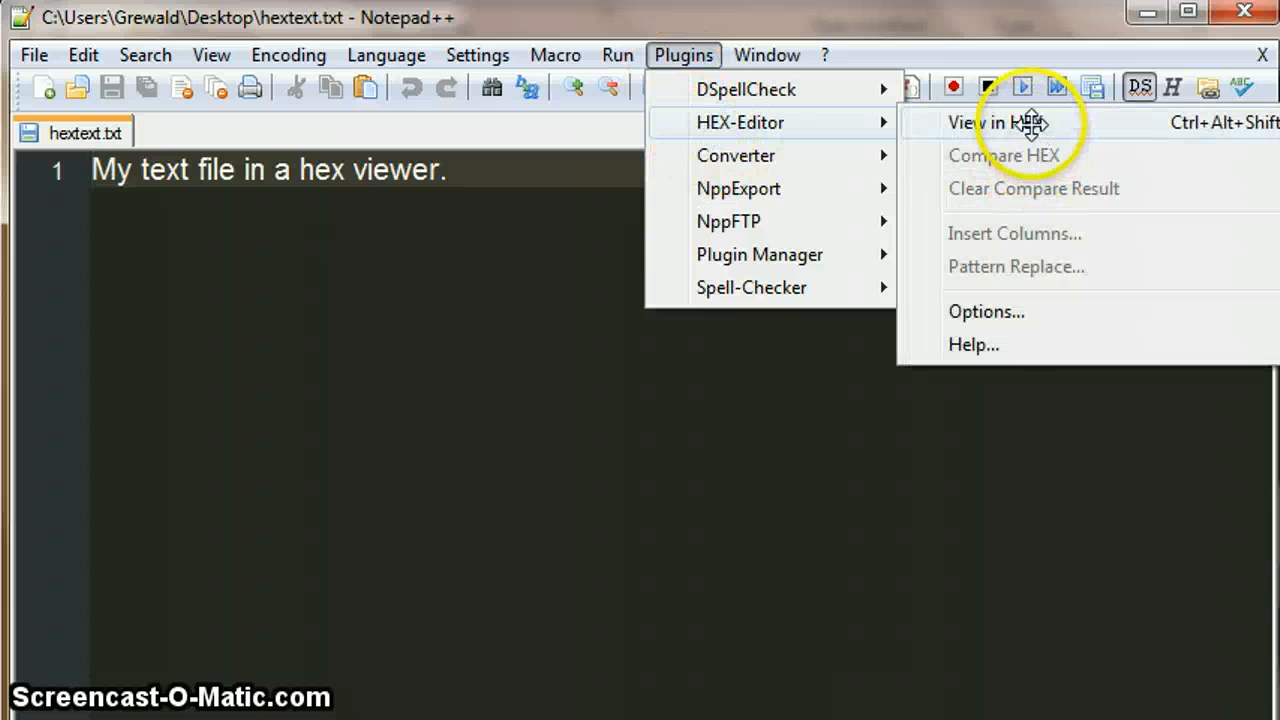
left_click(1000, 122)
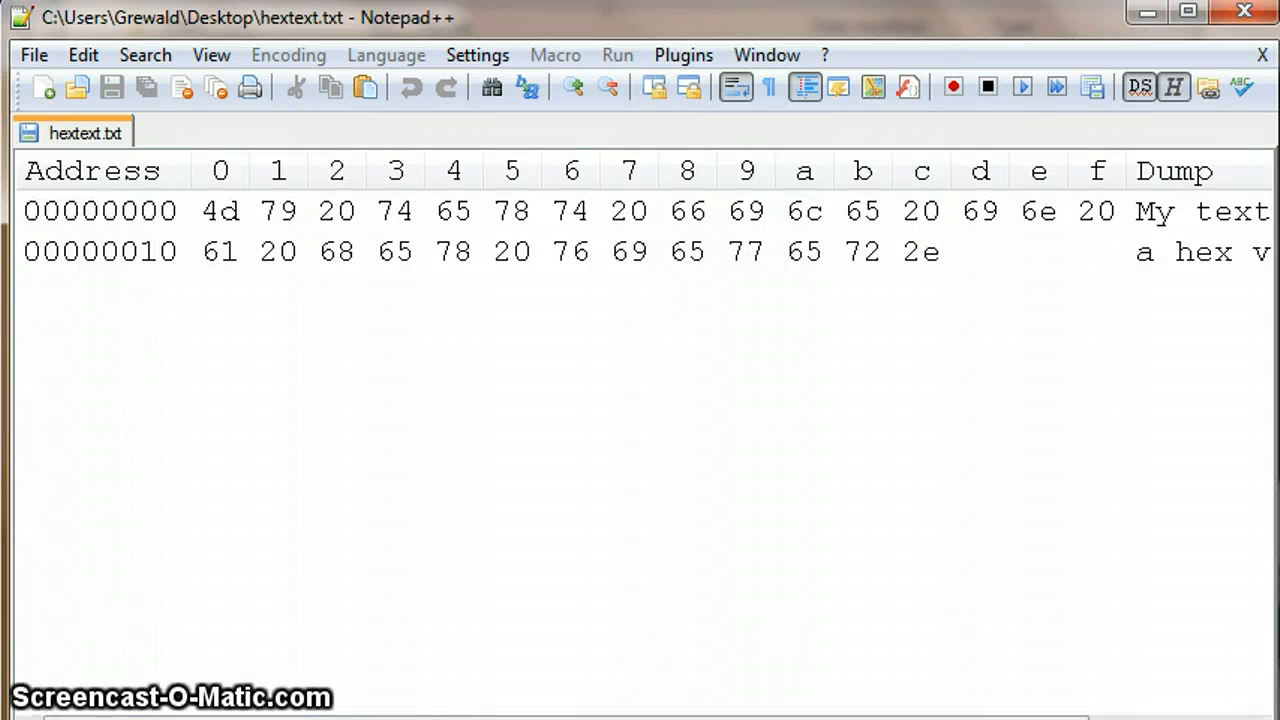
mouse_move(210, 210)
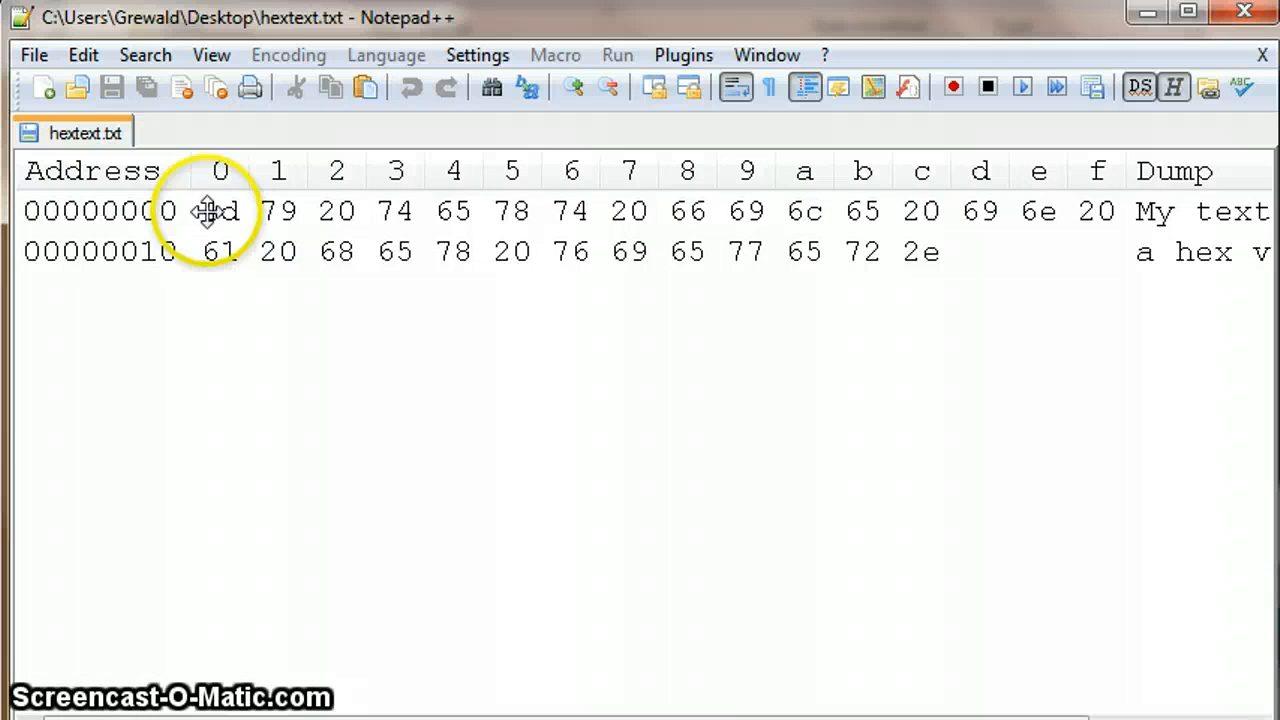
mouse_move(1170, 210)
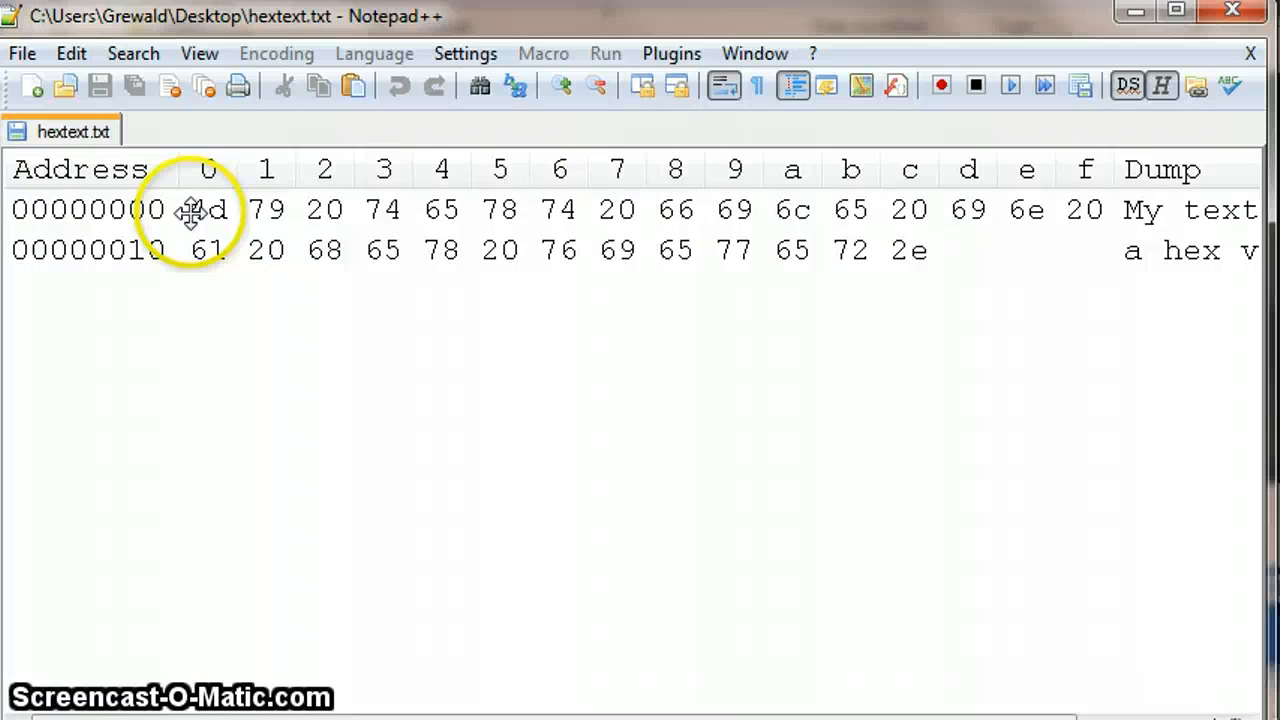
mouse_move(372, 296)
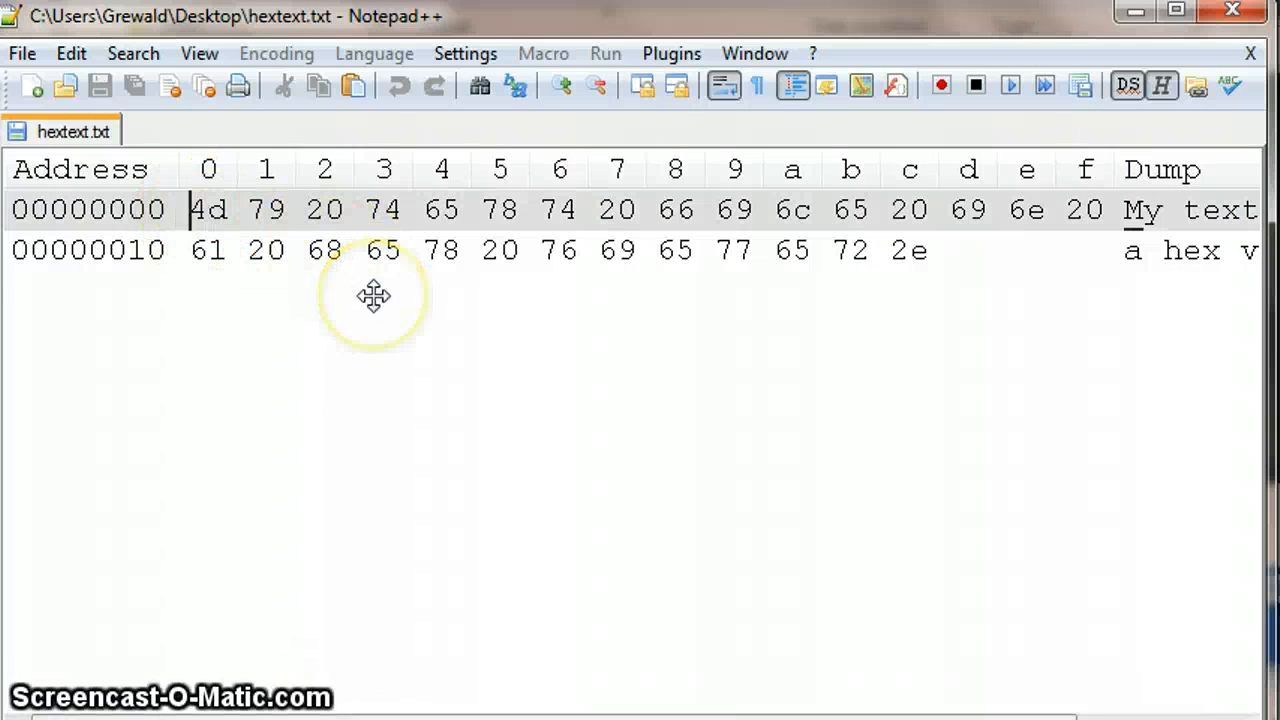
Overwrite a byte in the first hex row with the digit 2, marking the file modified.
type("2")
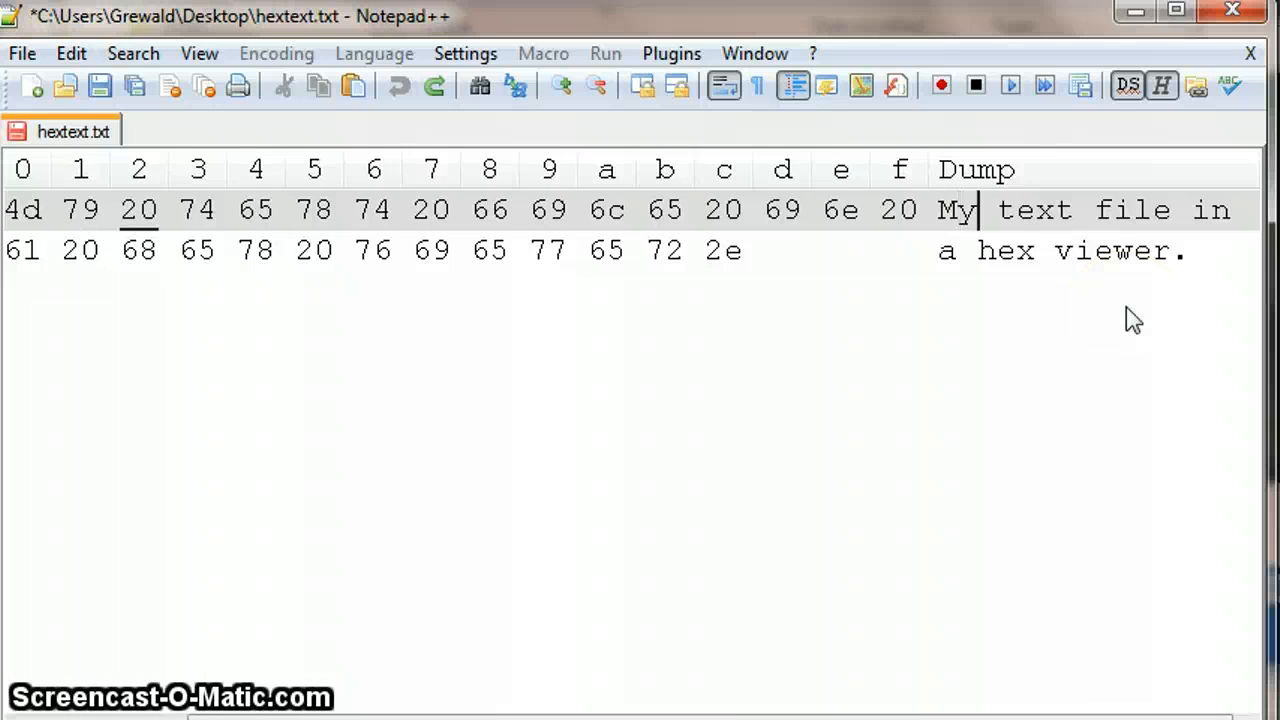
Overwrite the lowercase y of 'My' in the dump with Y, changing its byte to 59.
type("Y text")
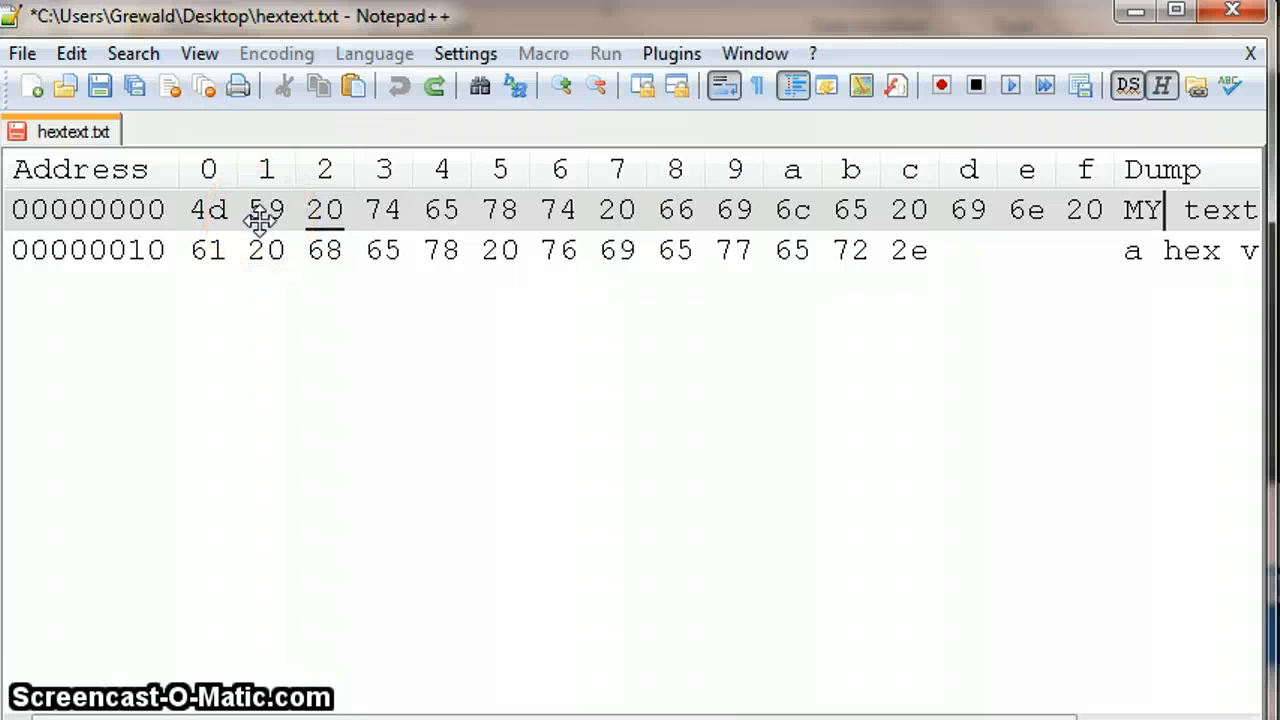
mouse_move(412, 440)
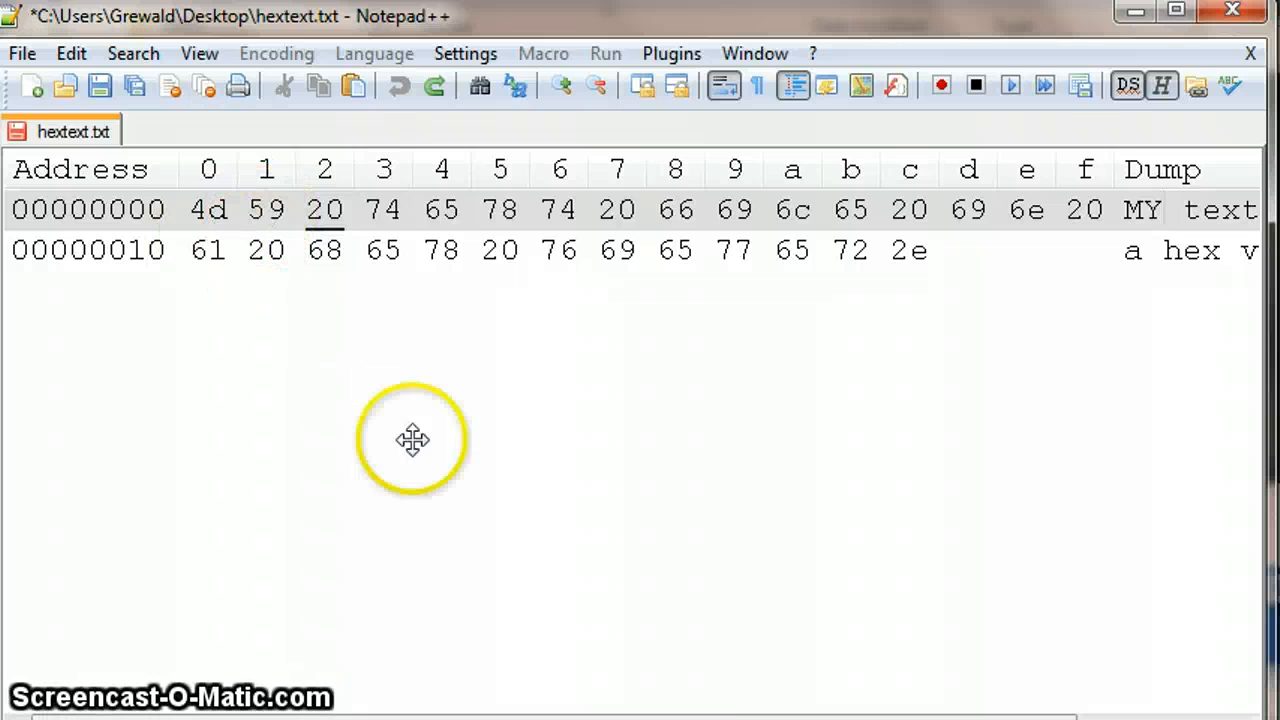